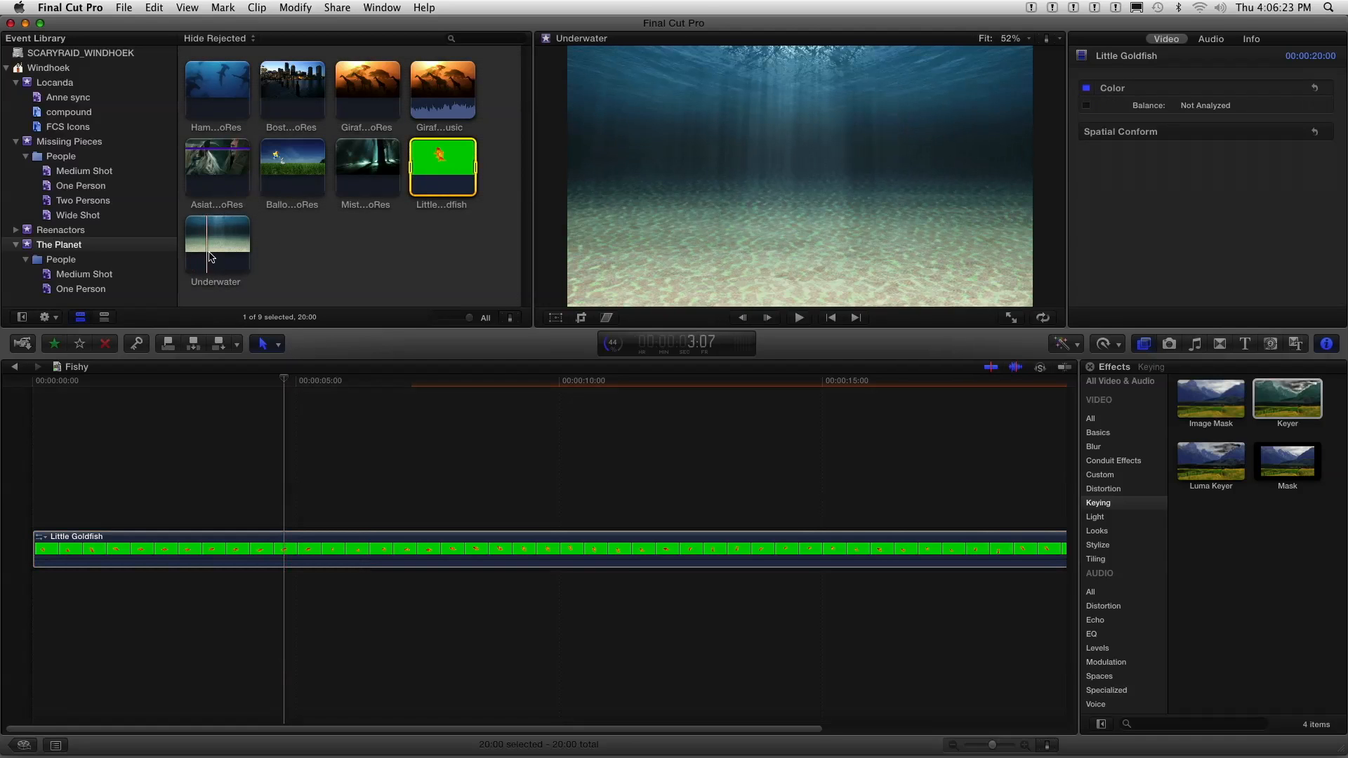
- Place the Underwater clip beneath Little Goldfish and apply the Keyer to remove the green
left_click_drag(216, 240, 157, 602)
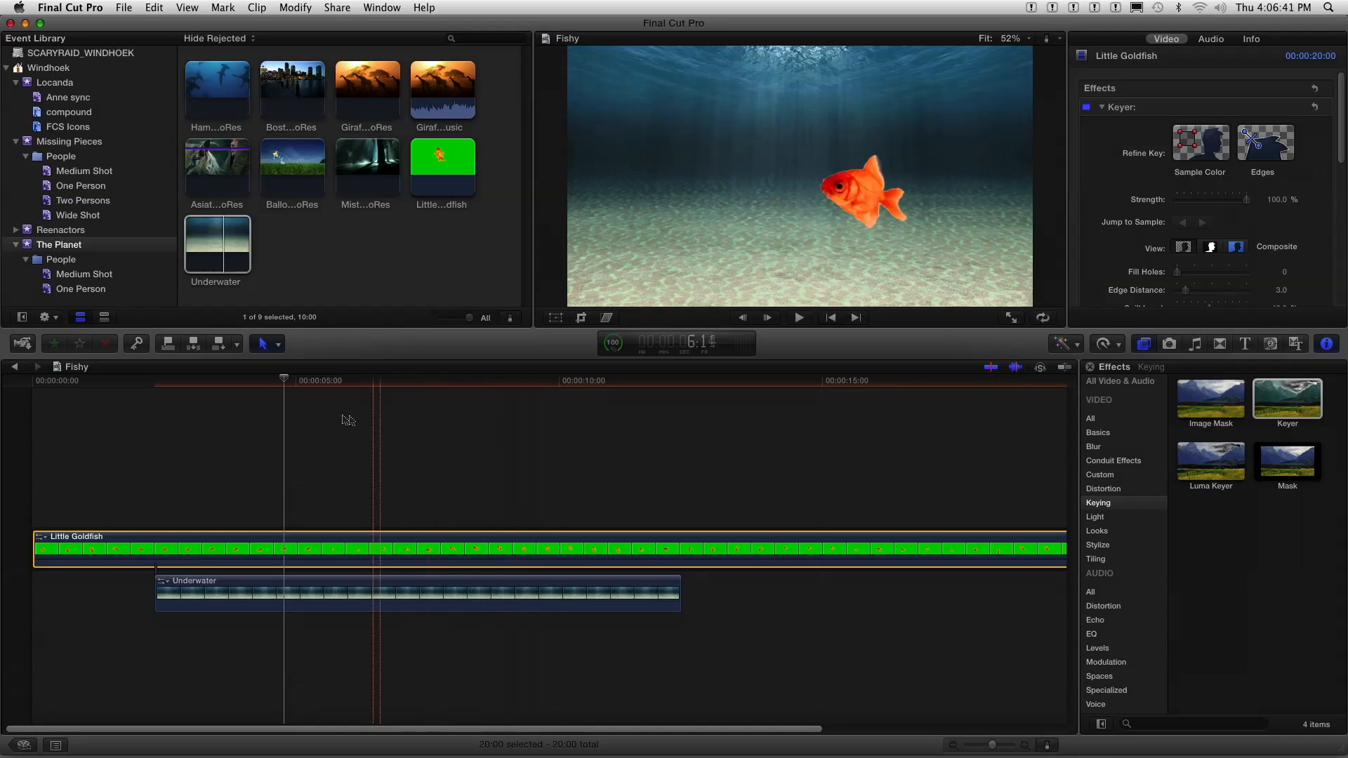
left_click(767, 317)
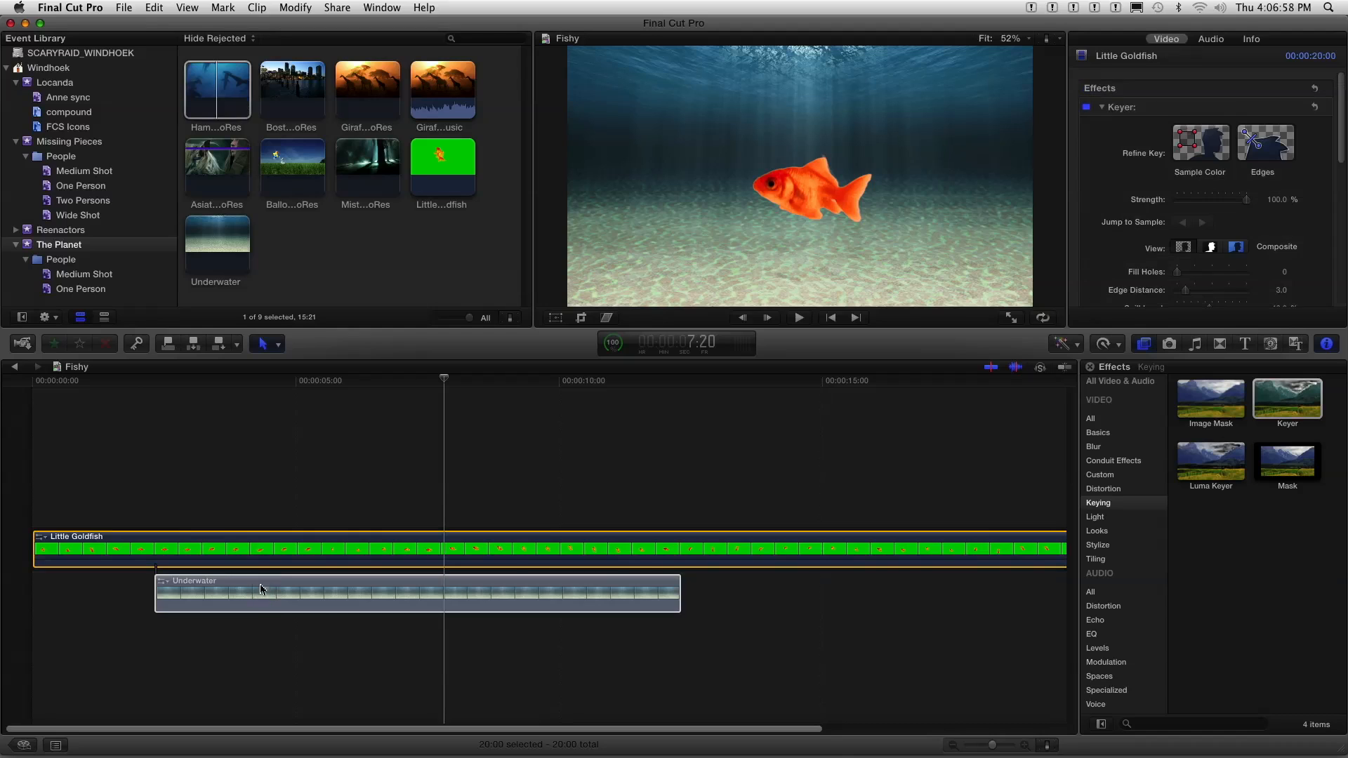
- Bring up the replace options on the Underwater background to add the hammerhead as an audition
right_click(261, 590)
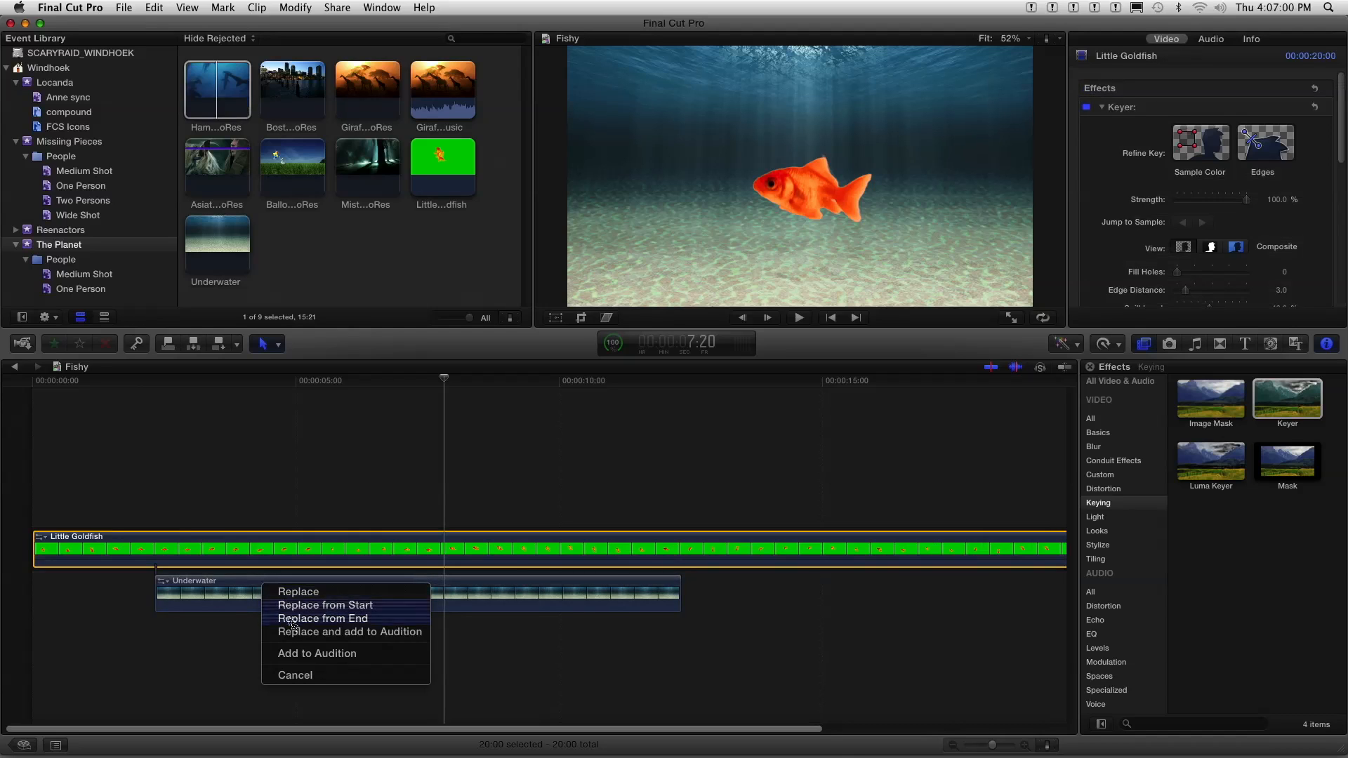
mouse_move(310, 653)
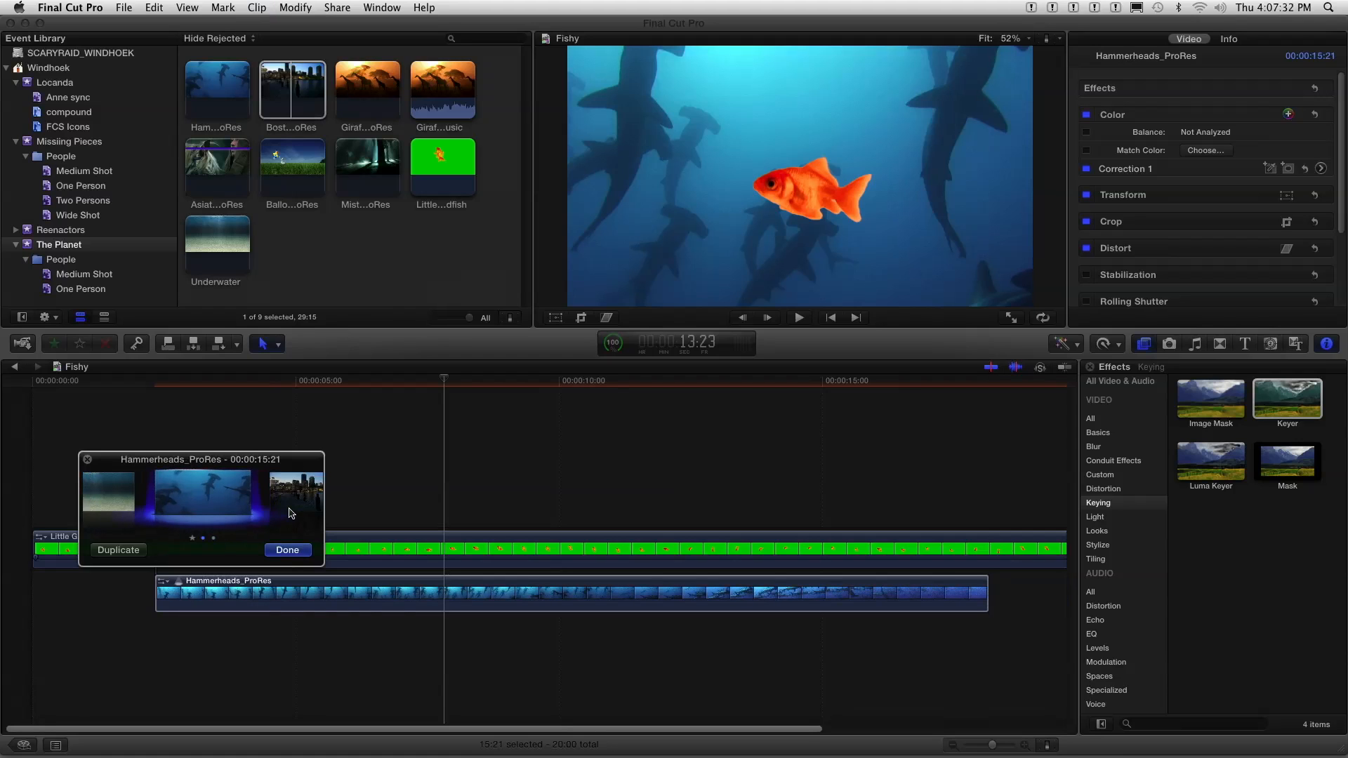
mouse_move(302, 379)
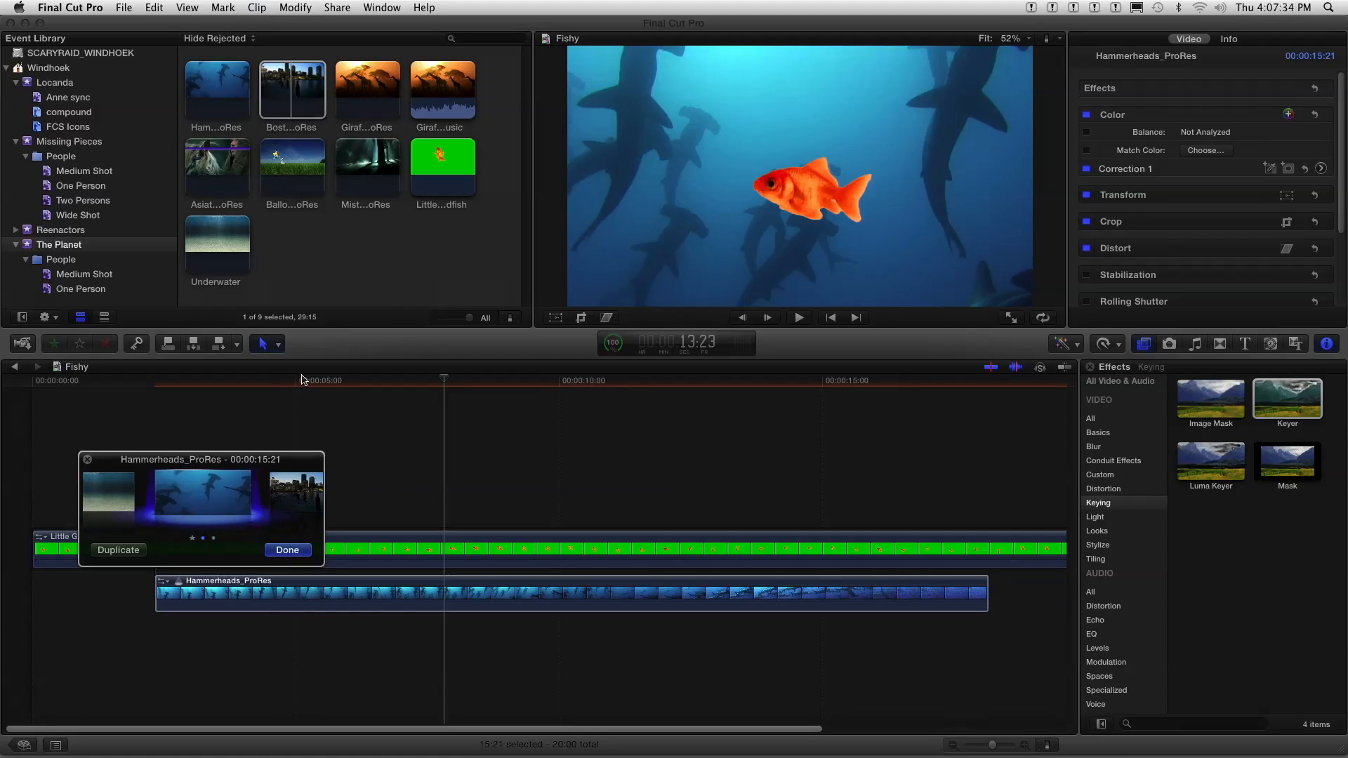